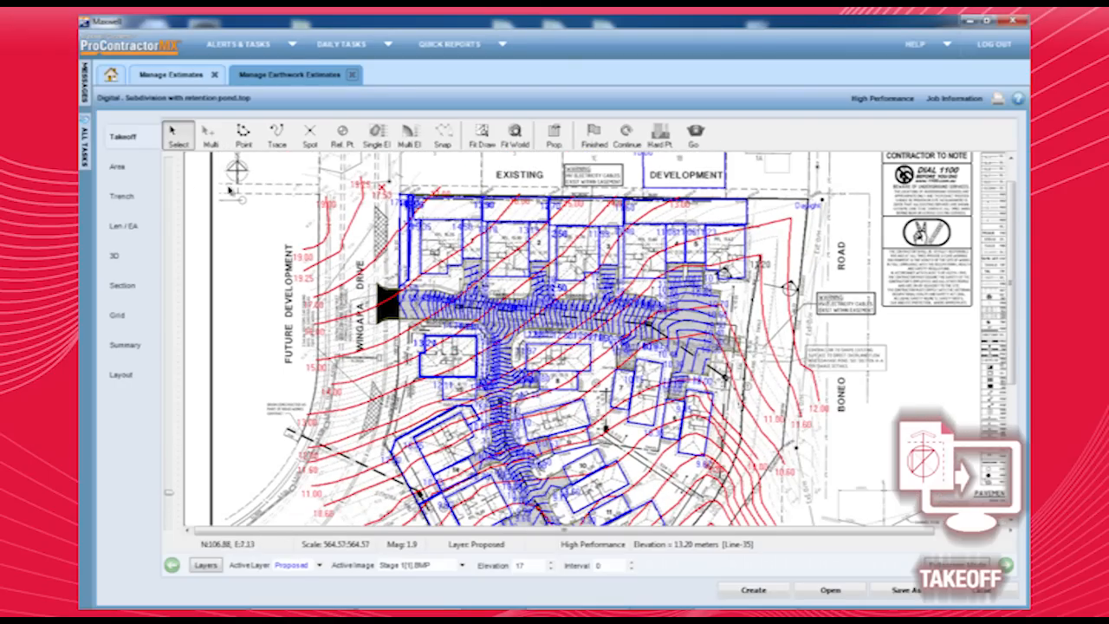
# - Switch to the 3D view and orbit the proposed surface model to another angle
pyautogui.click(118, 256)
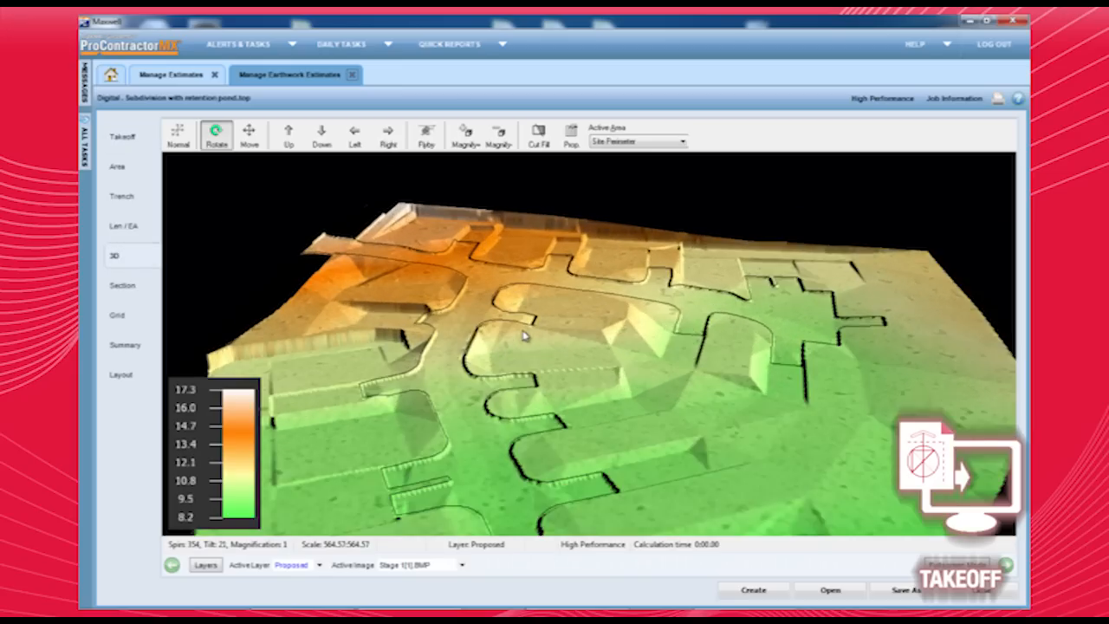
pyautogui.moveTo(523, 336); pyautogui.dragTo(494, 322)
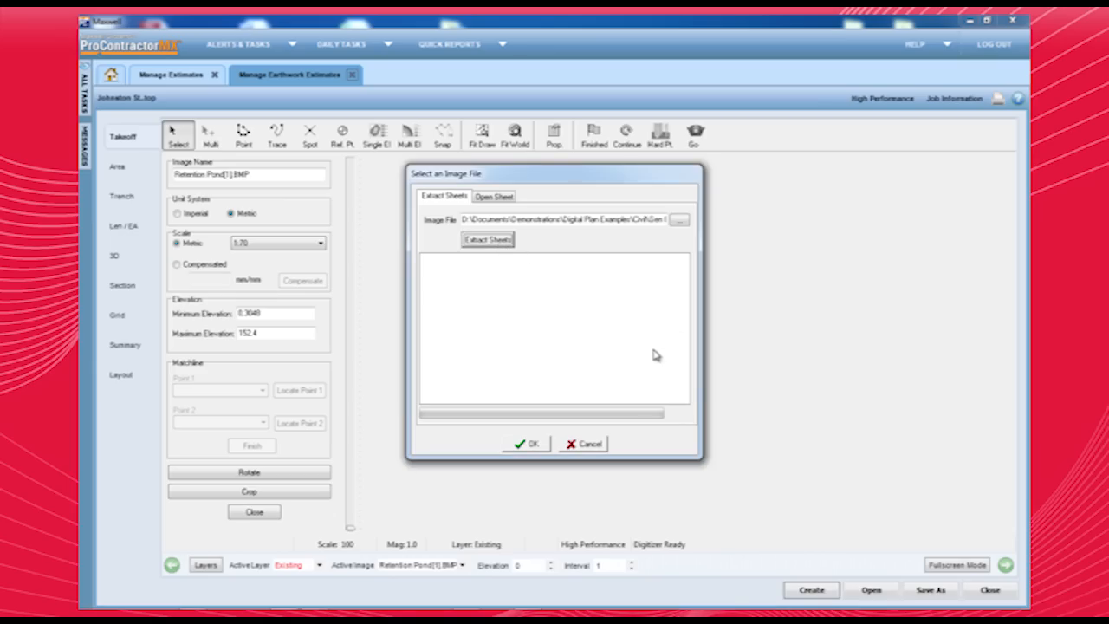
pyautogui.moveTo(660, 364)
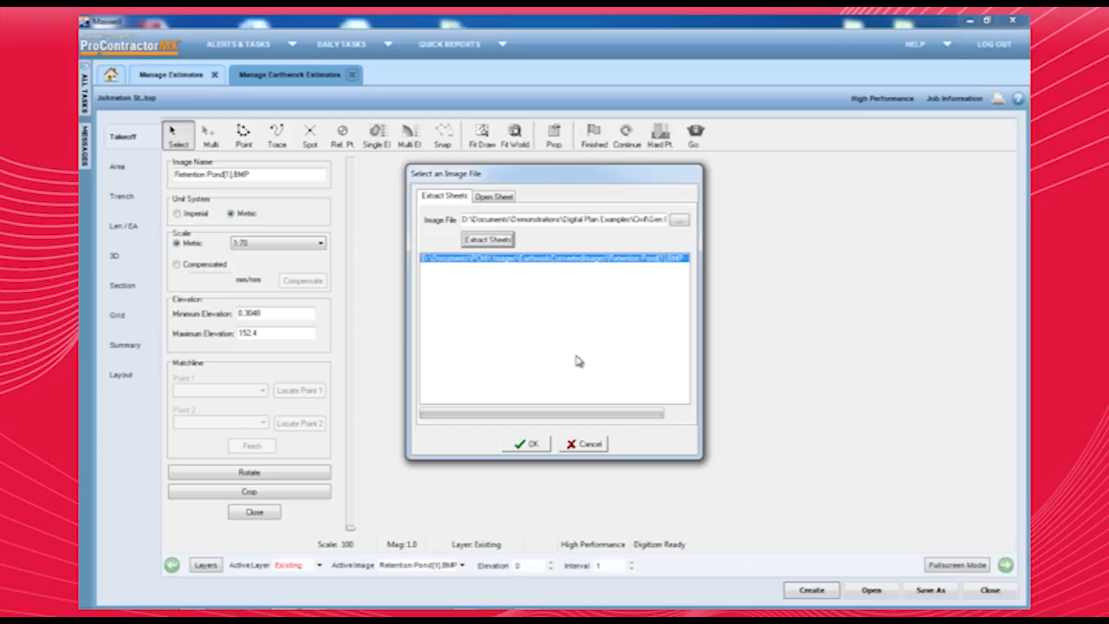
# - Select the extracted retention pond plan sheet from the list for digitizing
pyautogui.click(523, 443)
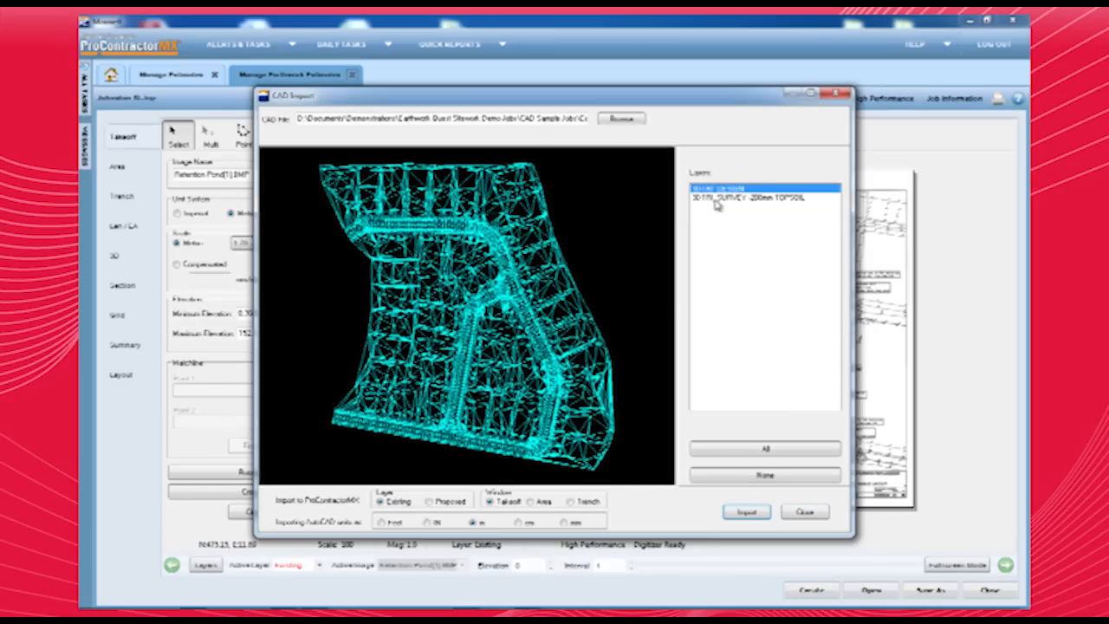
pyautogui.moveTo(821, 426)
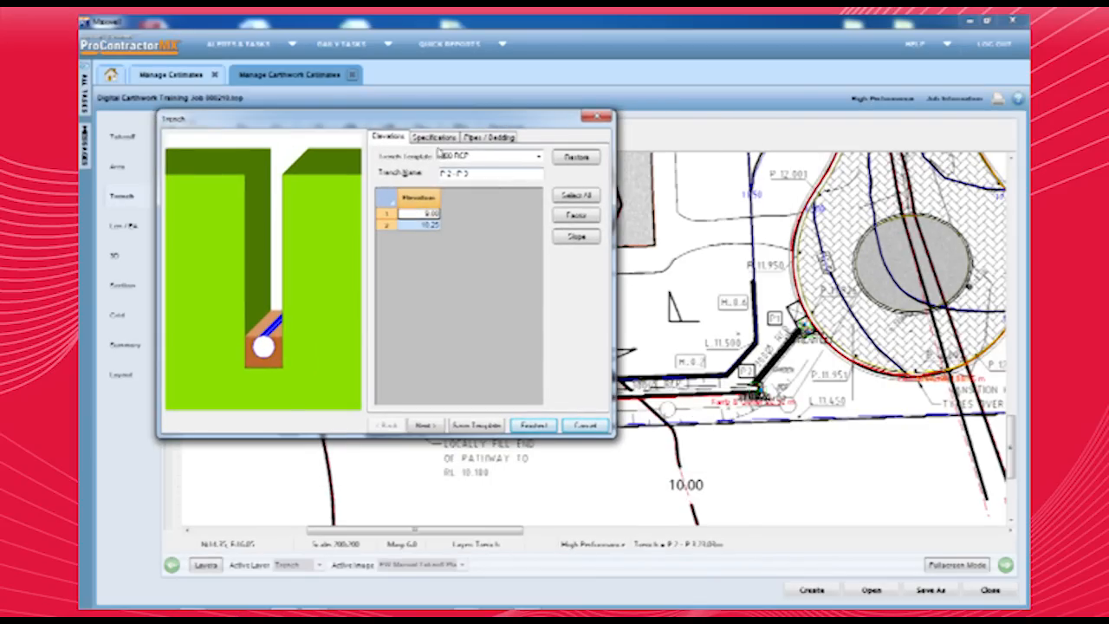
# - Set the trench sides and width in Specifications and finish the trench run
pyautogui.click(435, 139)
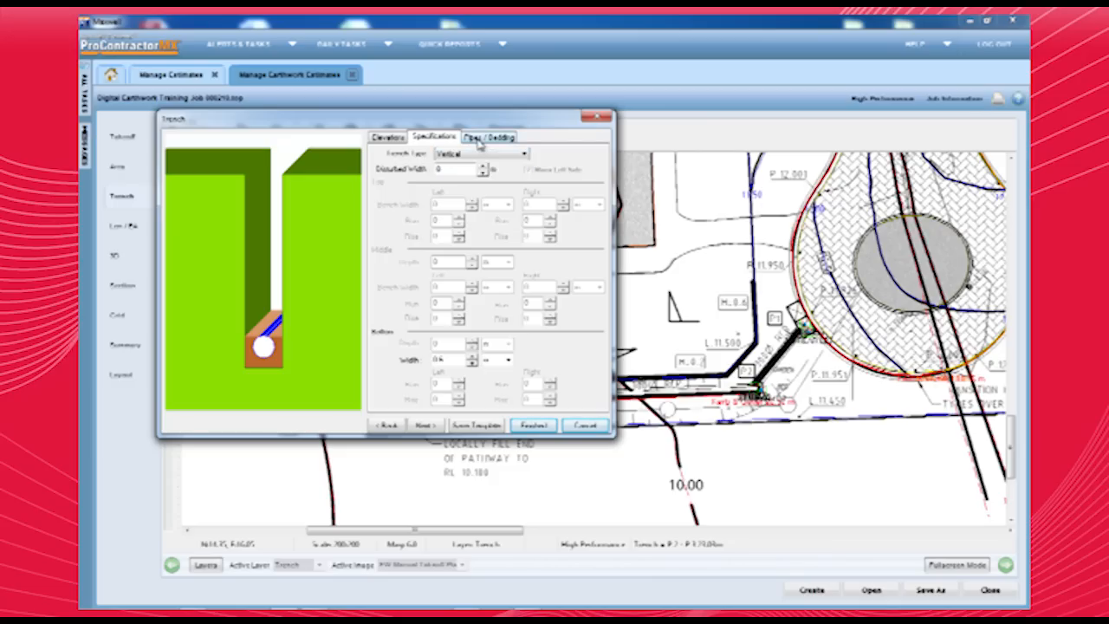
pyautogui.click(489, 135)
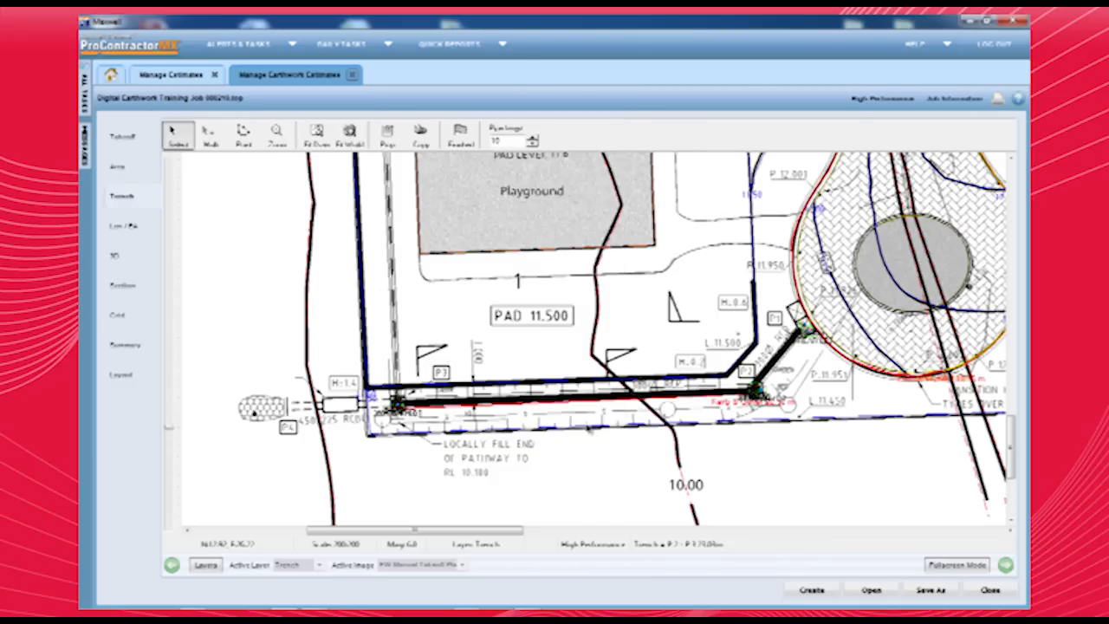
# - Show the quantity summary and scroll down to the Trench Totals section
pyautogui.click(126, 343)
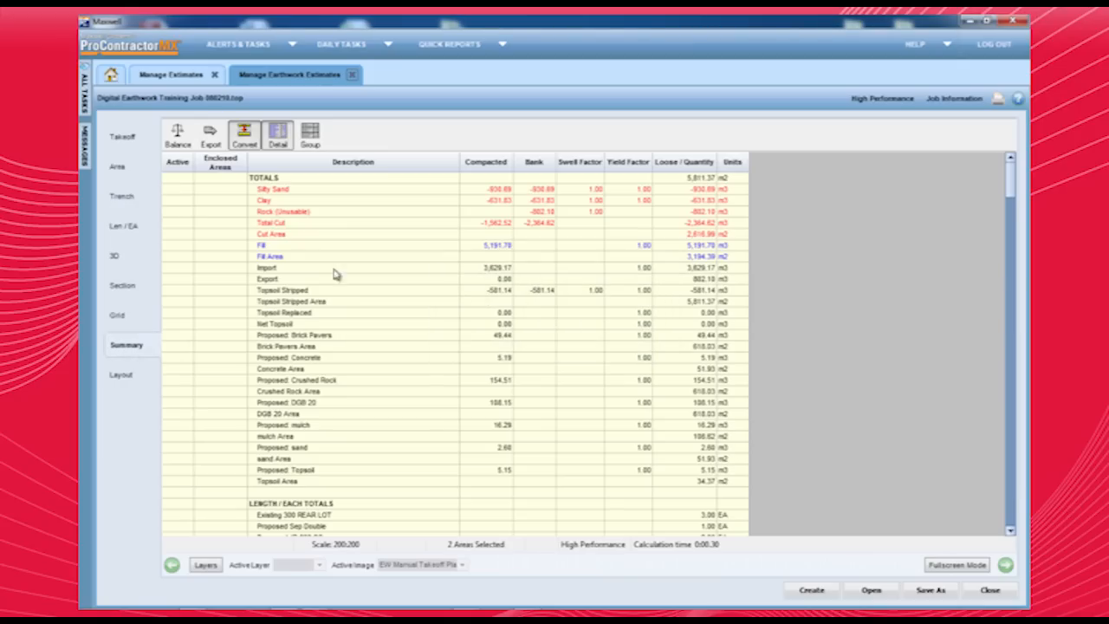
pyautogui.scroll(-3)
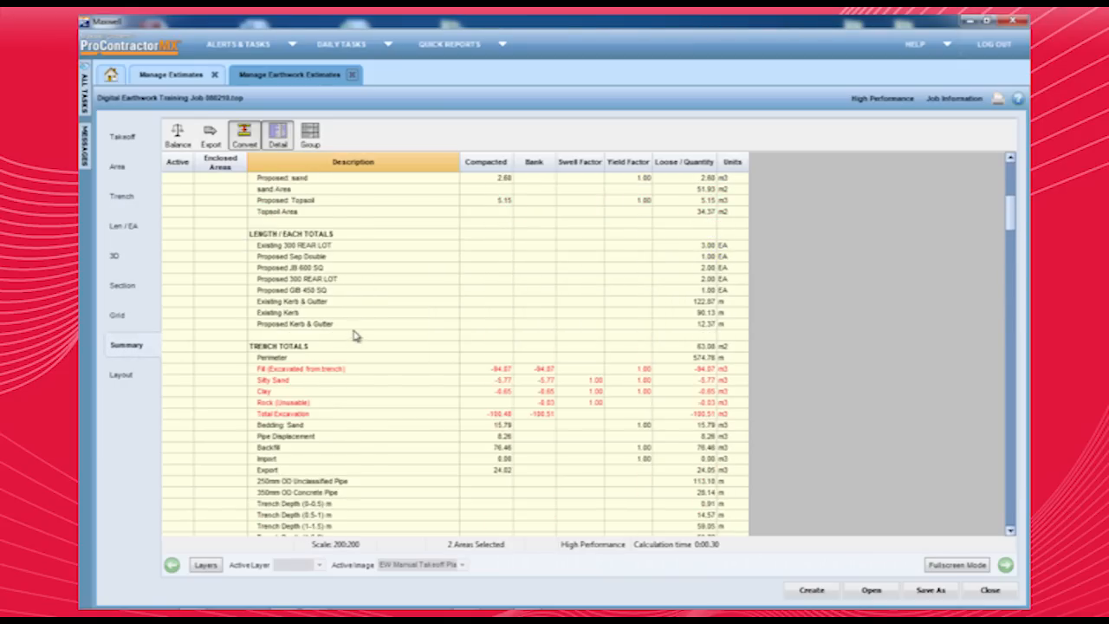
pyautogui.scroll(-3)
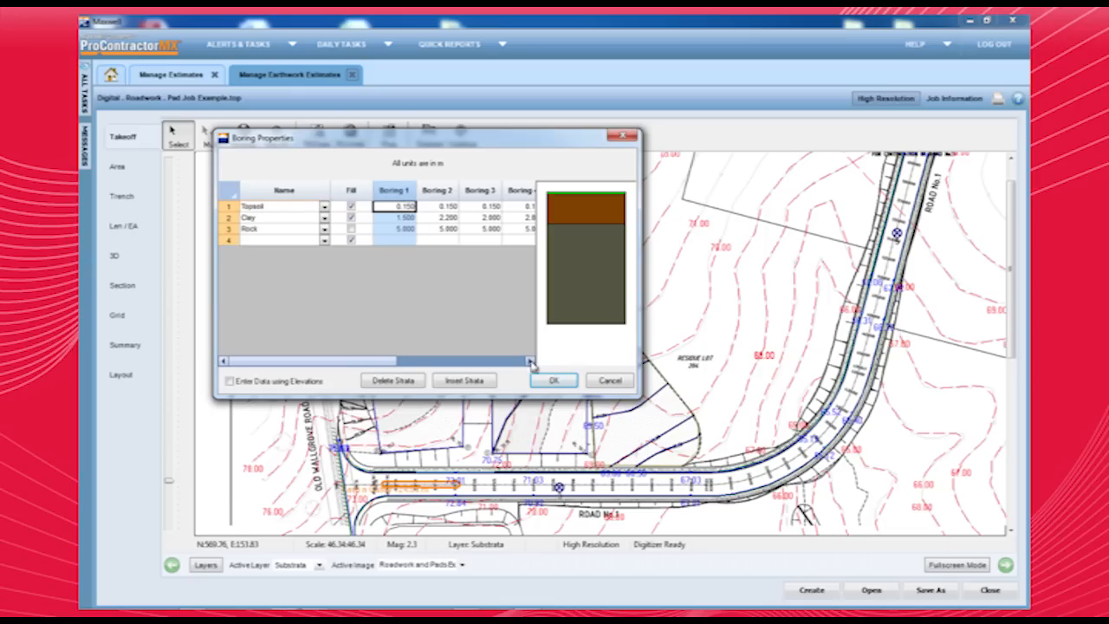
# - Confirm the boring strata depths and return to the site plan view
pyautogui.click(553, 379)
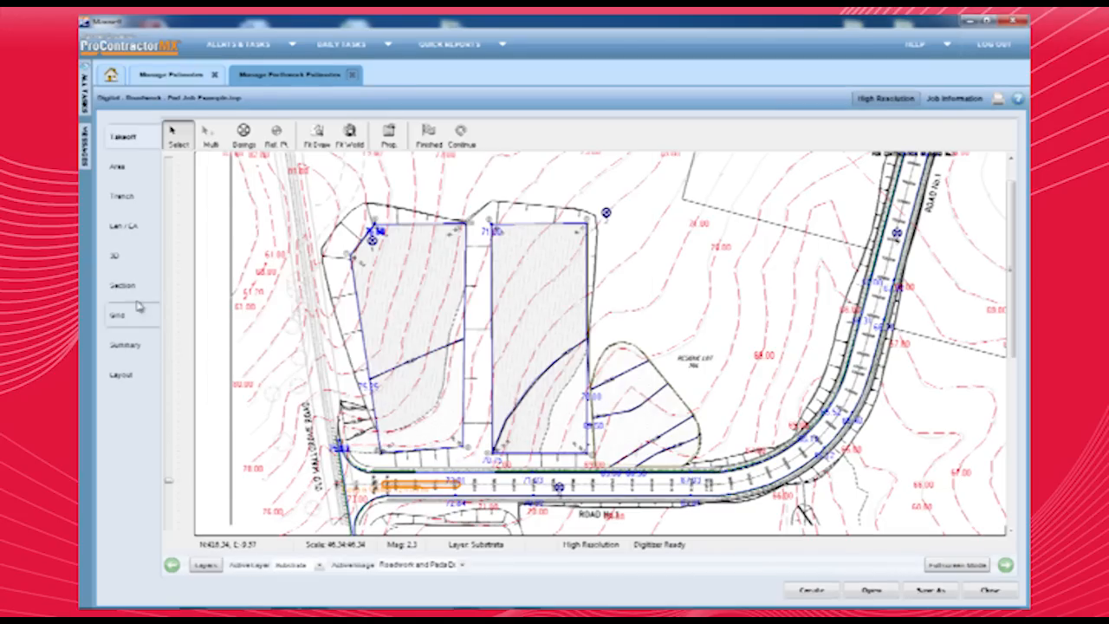
pyautogui.click(125, 284)
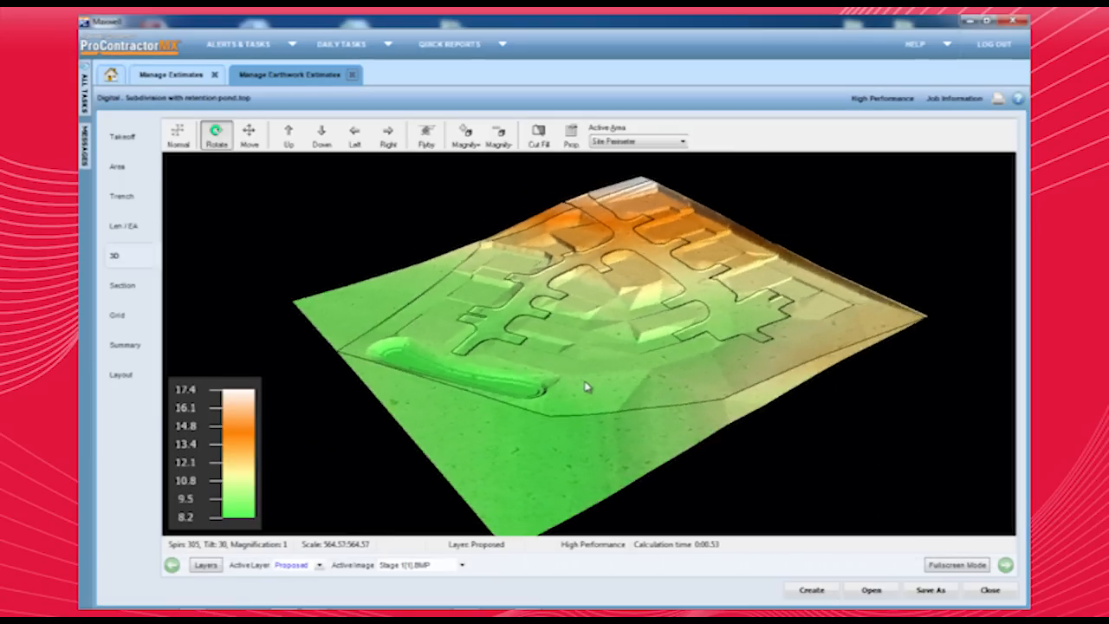
# - Orbit and tilt the 3D surface model, then leave the 3D view
pyautogui.moveTo(586, 386); pyautogui.dragTo(676, 347)
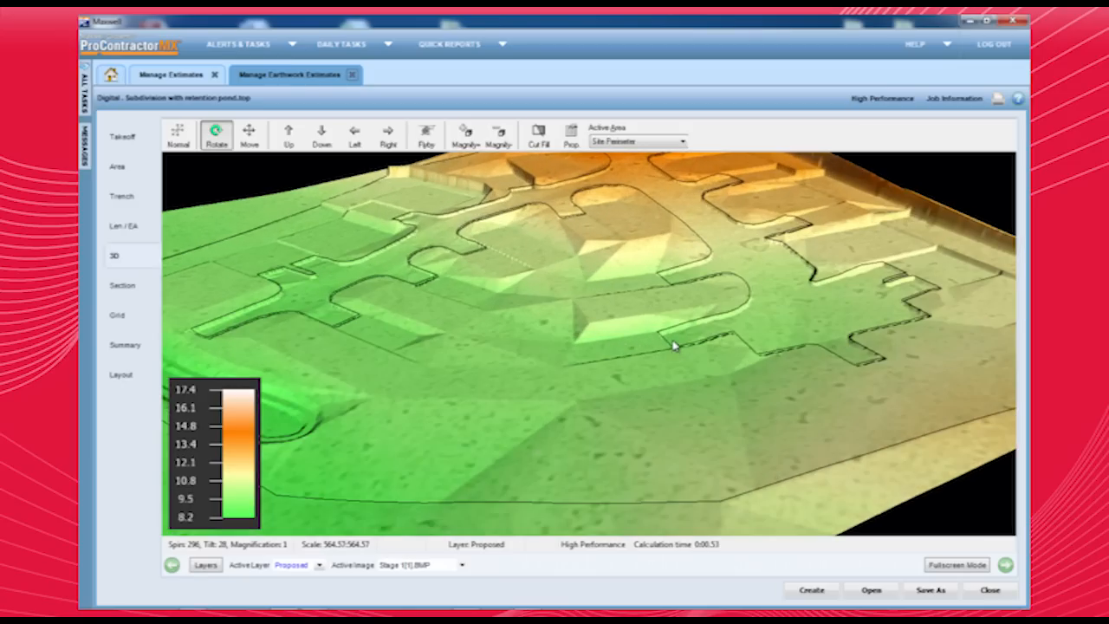
pyautogui.moveTo(675, 347); pyautogui.dragTo(707, 313)
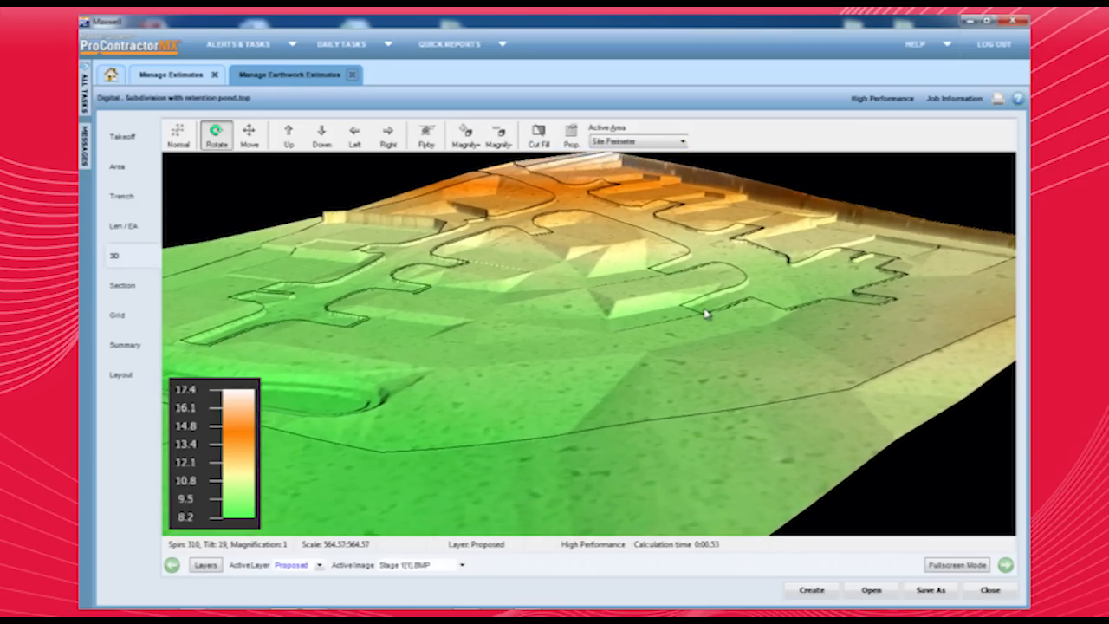
pyautogui.click(121, 284)
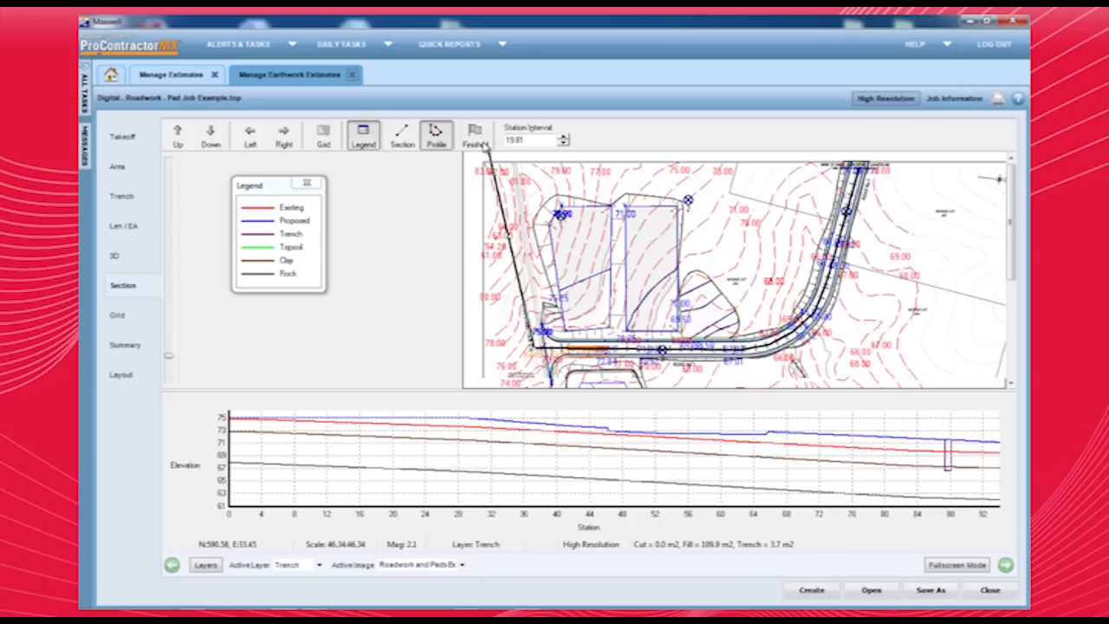
# - View the gridded cut/fill map, then show the summary quantities in full detail
pyautogui.click(117, 312)
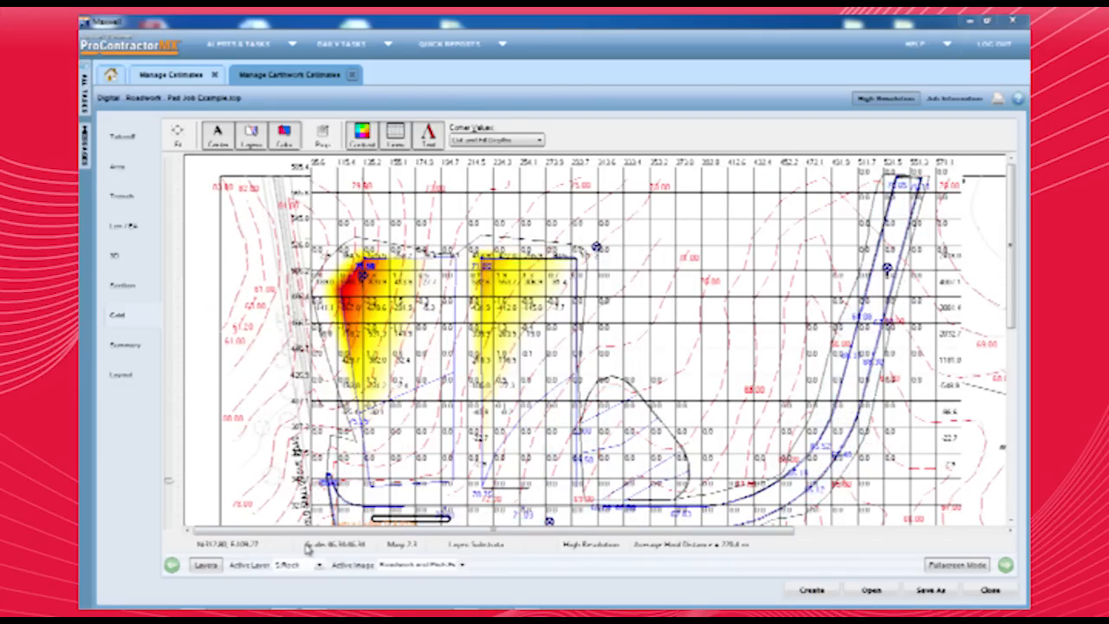
pyautogui.click(125, 345)
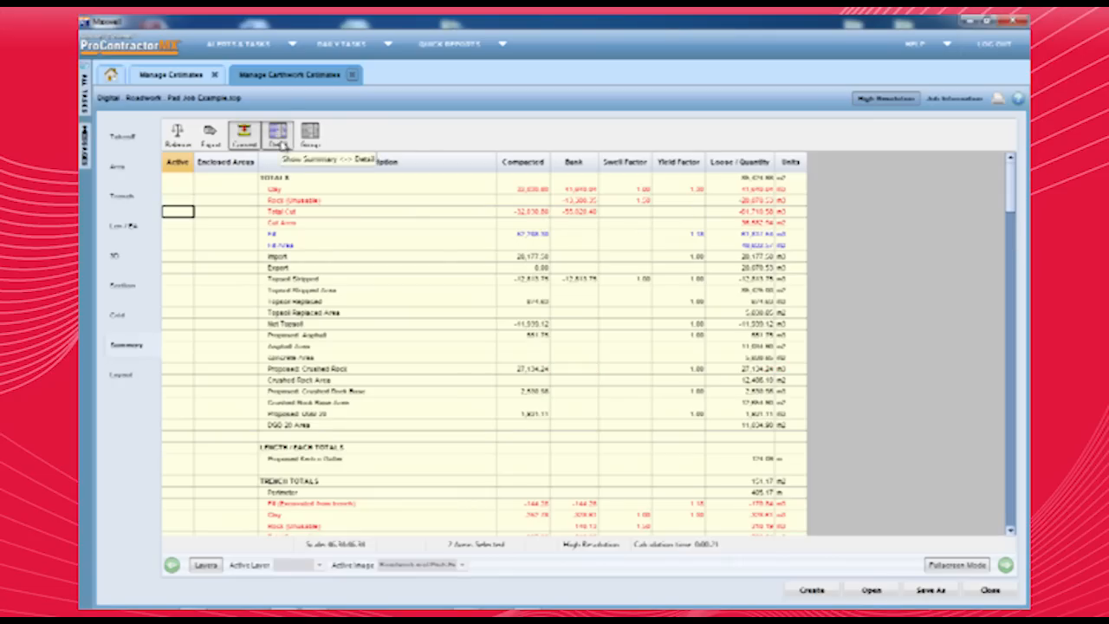
# - Bring up Boring Attributes and start picking a new colour for the selected material
pyautogui.click(627, 201)
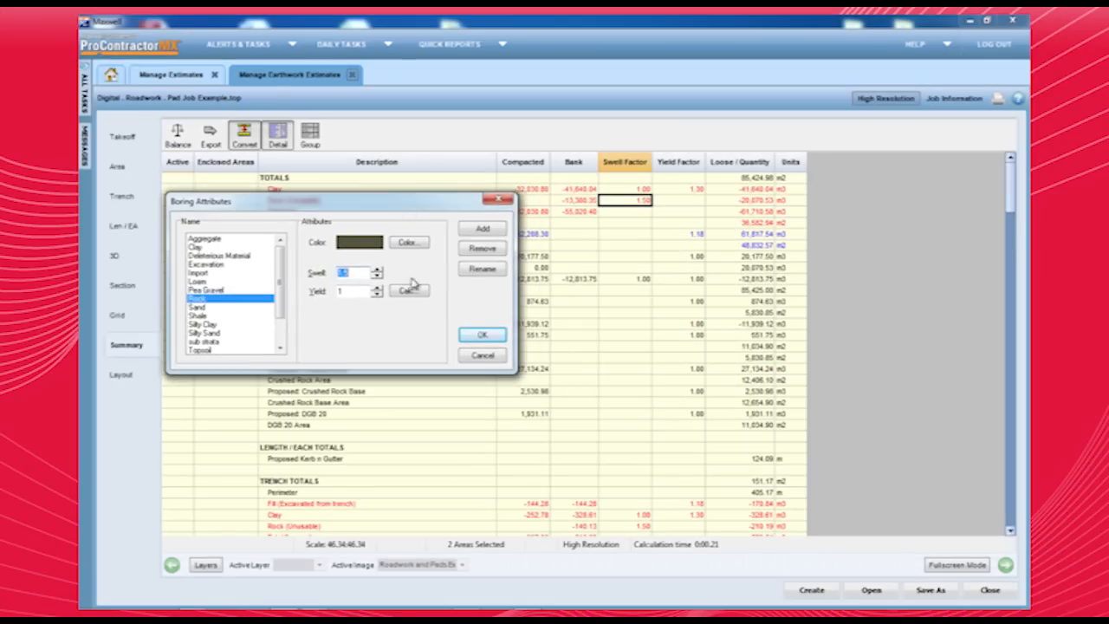
pyautogui.moveTo(402, 256)
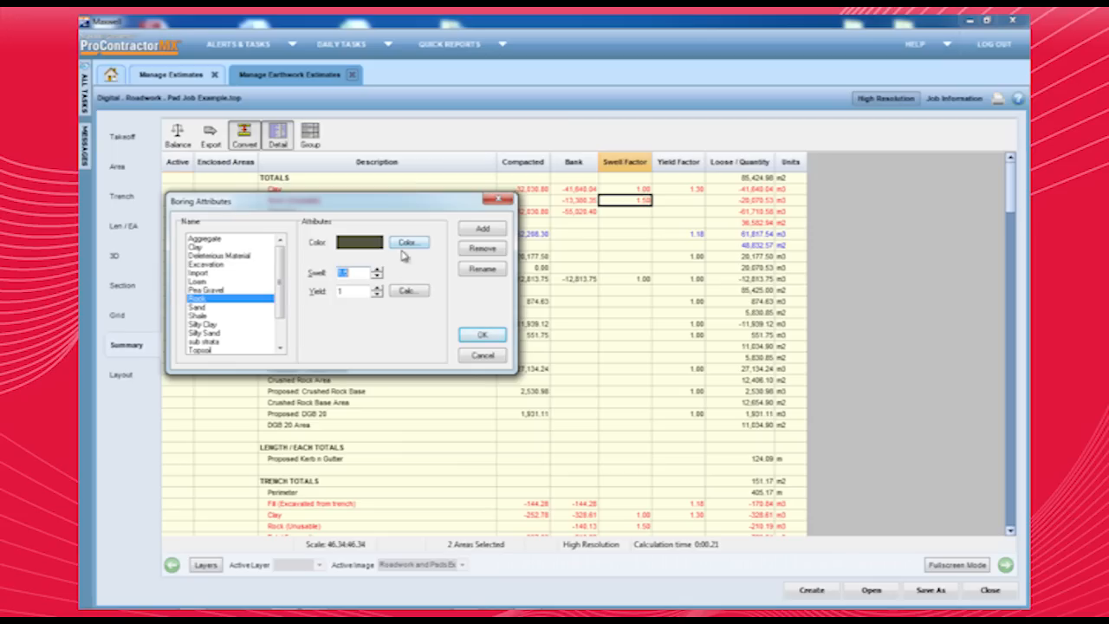
pyautogui.click(402, 290)
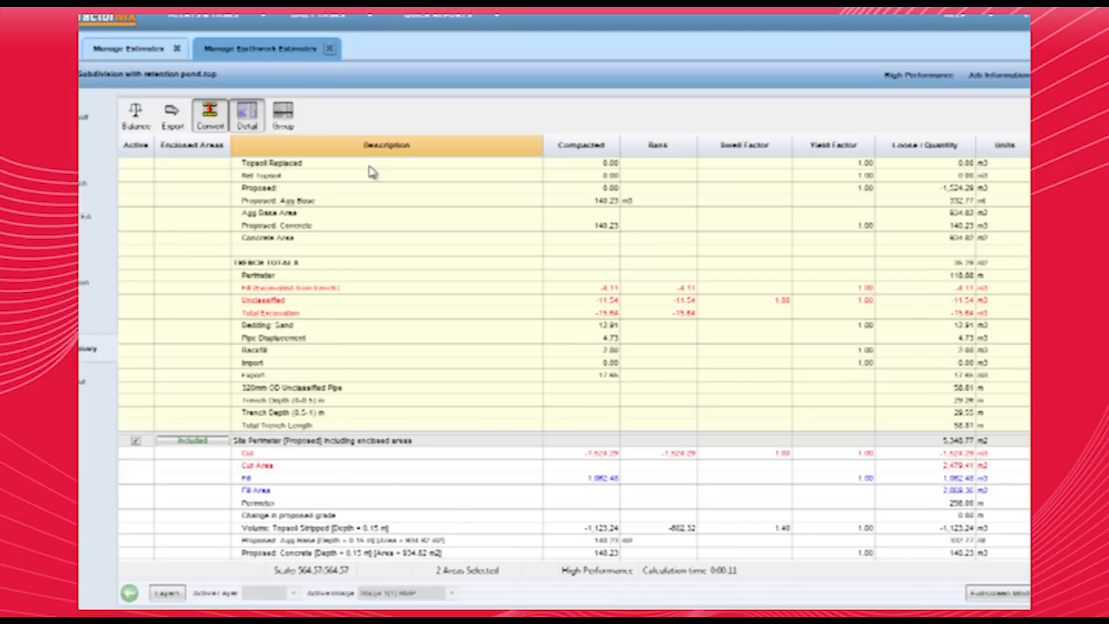
# - Scroll the detailed summary past trench totals to the Site Perimeter cut and fill
pyautogui.scroll(-3)
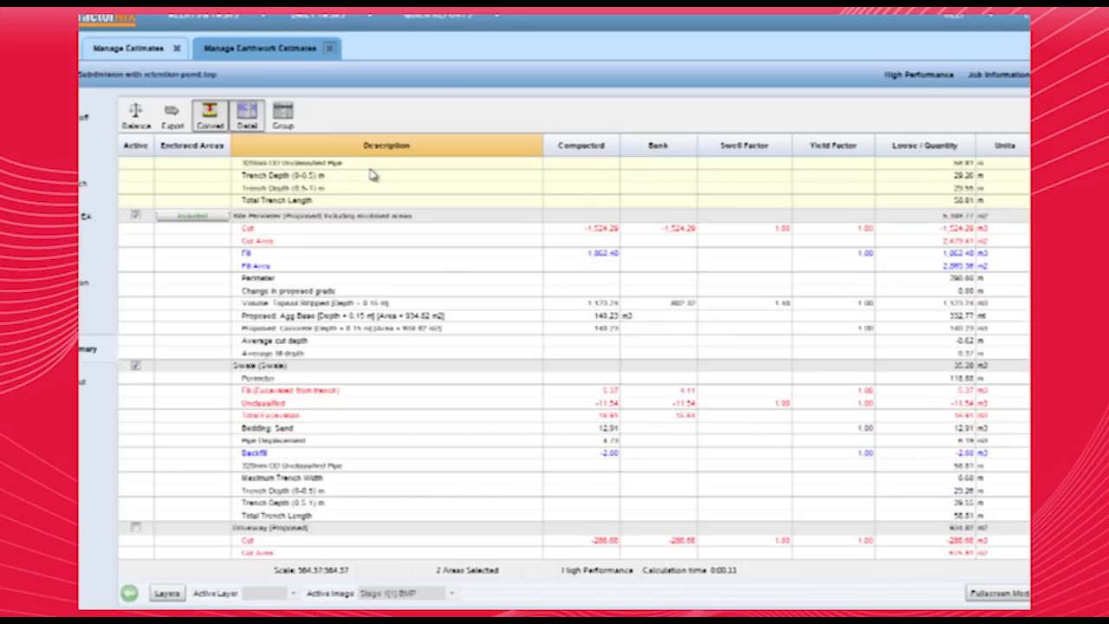
pyautogui.scroll(-3)
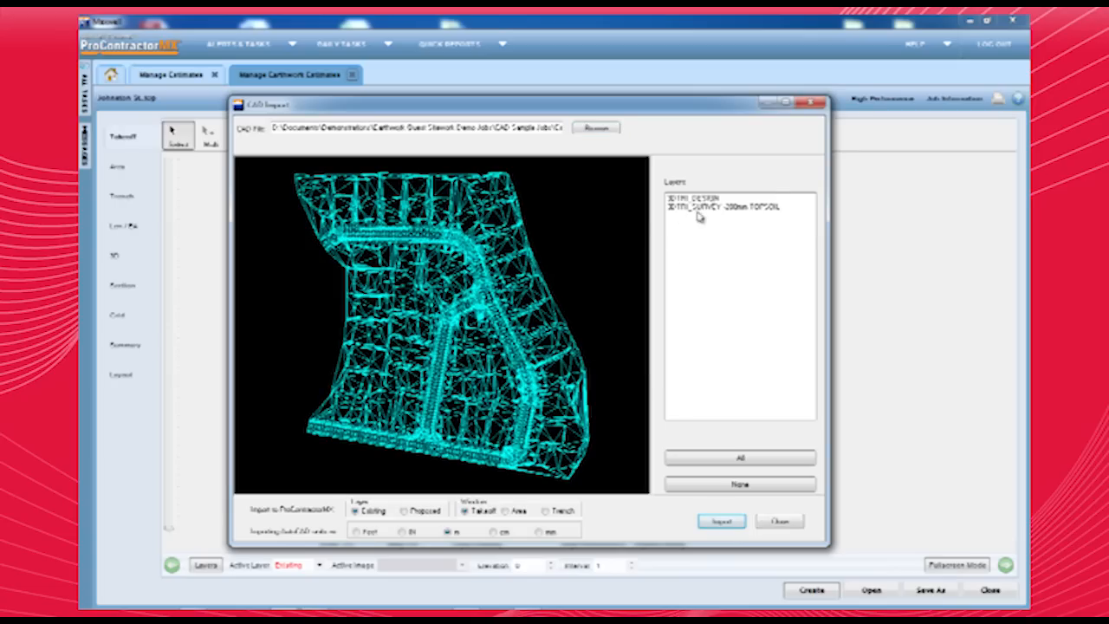
# - Import the 3DTRI_SURVEY 200mm topsoil layer as the Existing surface and acknowledge success
pyautogui.click(719, 208)
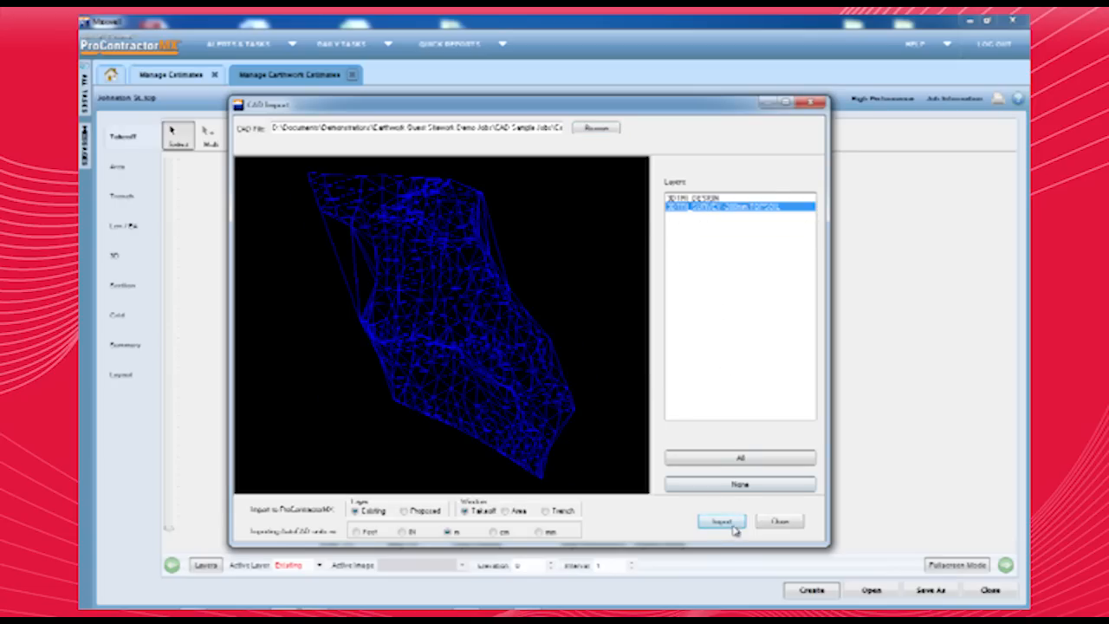
pyautogui.click(720, 520)
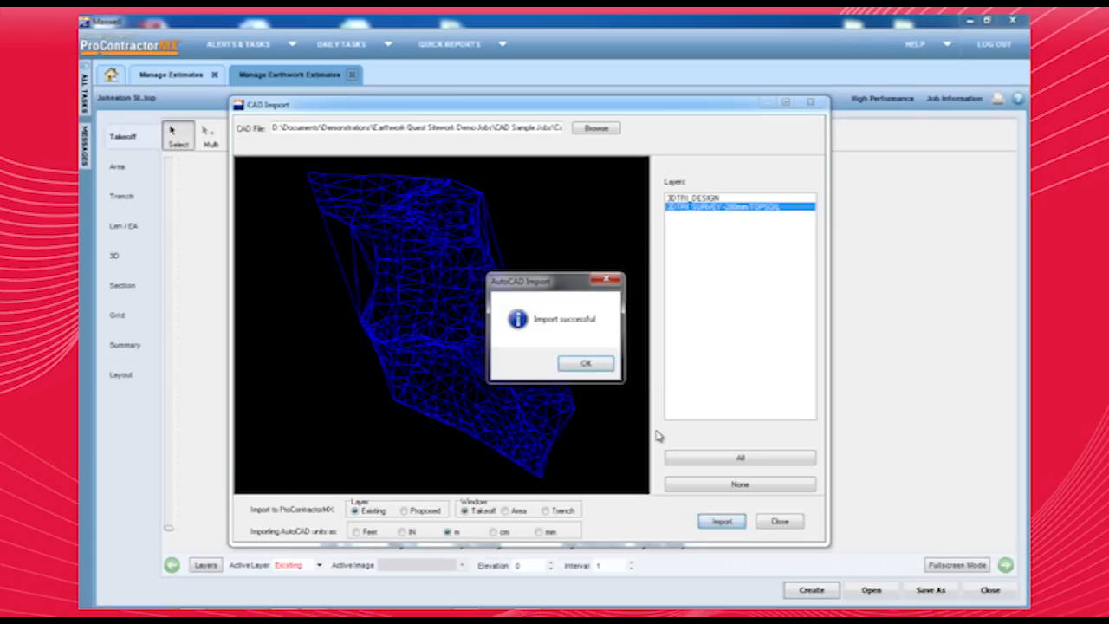
pyautogui.click(585, 364)
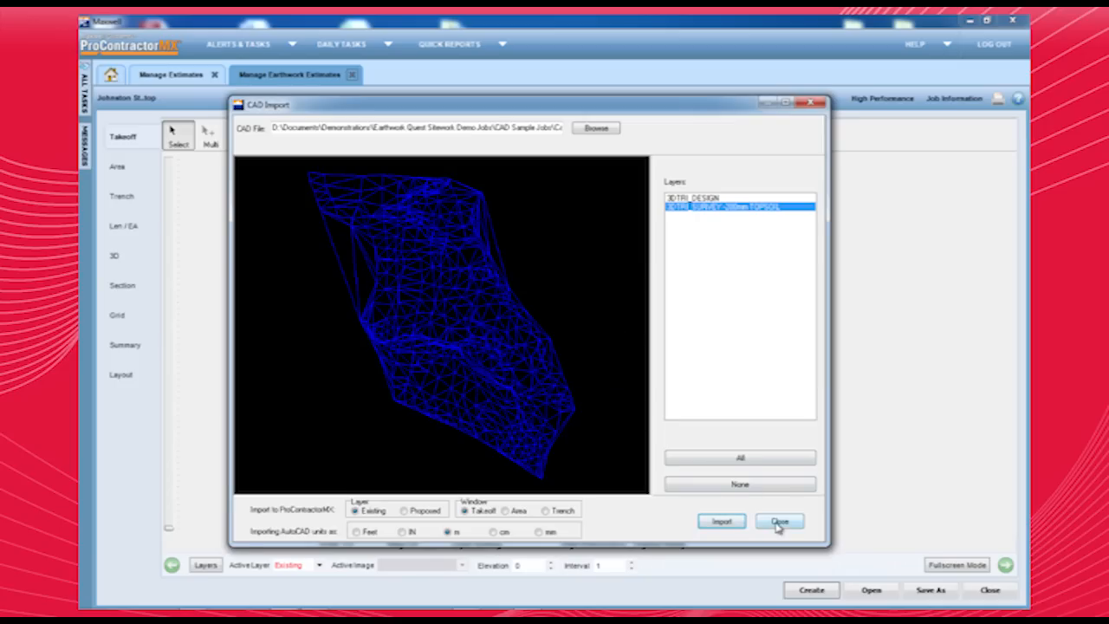